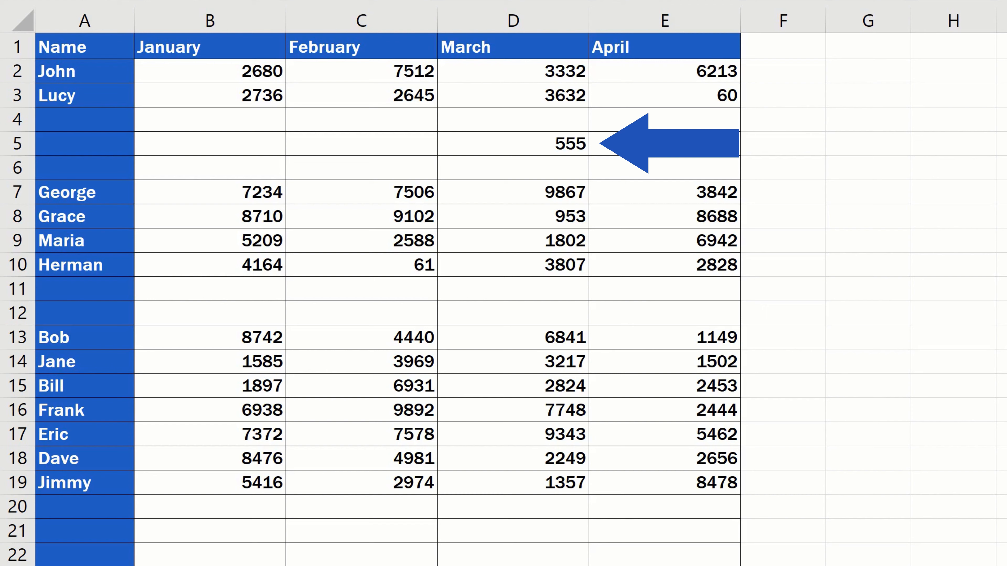
- Select all blank cells in the sales table via Go To Special, excluding the 555 in row 5
{"action": "left_click", "coordinate": [668, 144]}
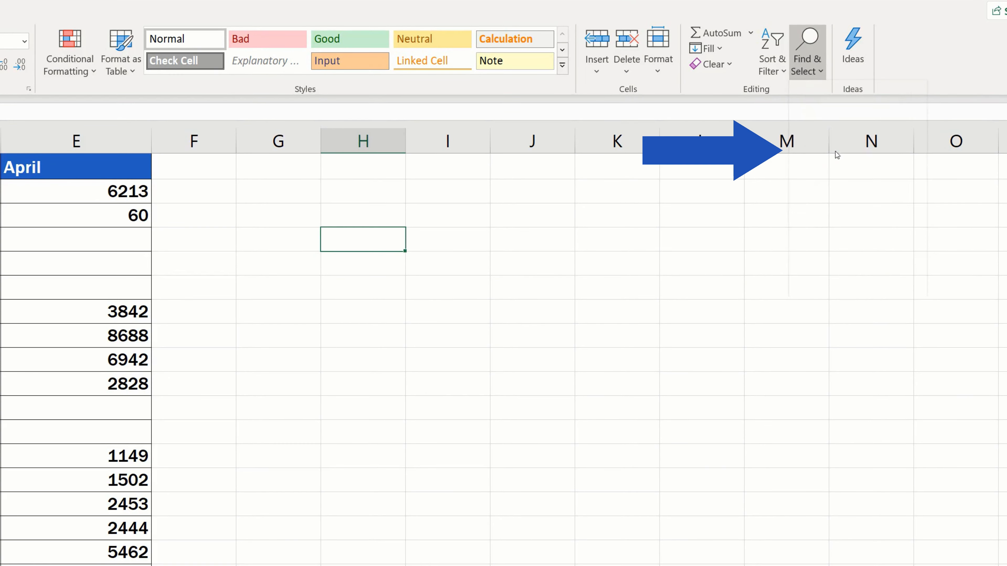
{"action": "left_click", "coordinate": [807, 51]}
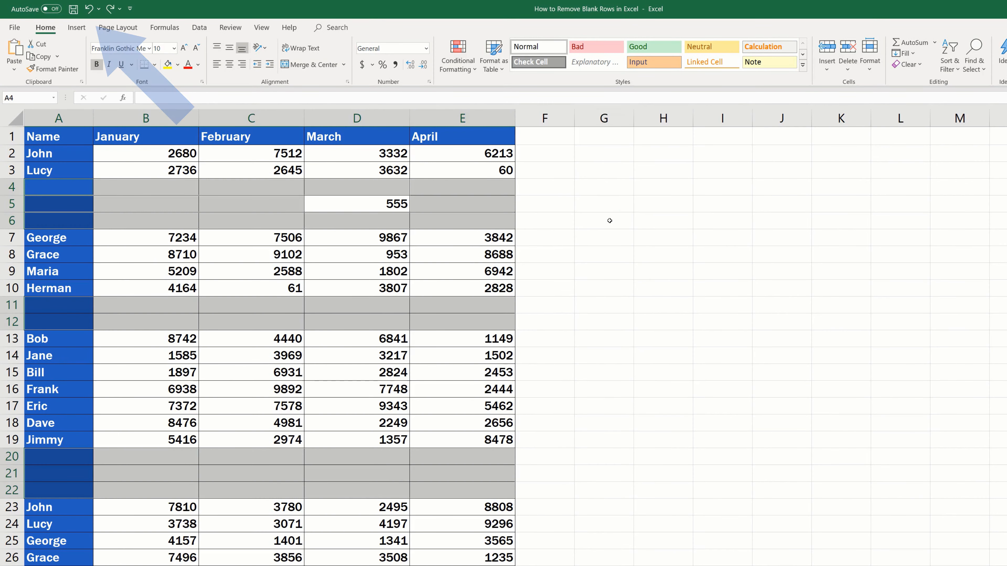
- Select the entire sales table from the Name header down through all rows
{"action": "left_click", "coordinate": [604, 220]}
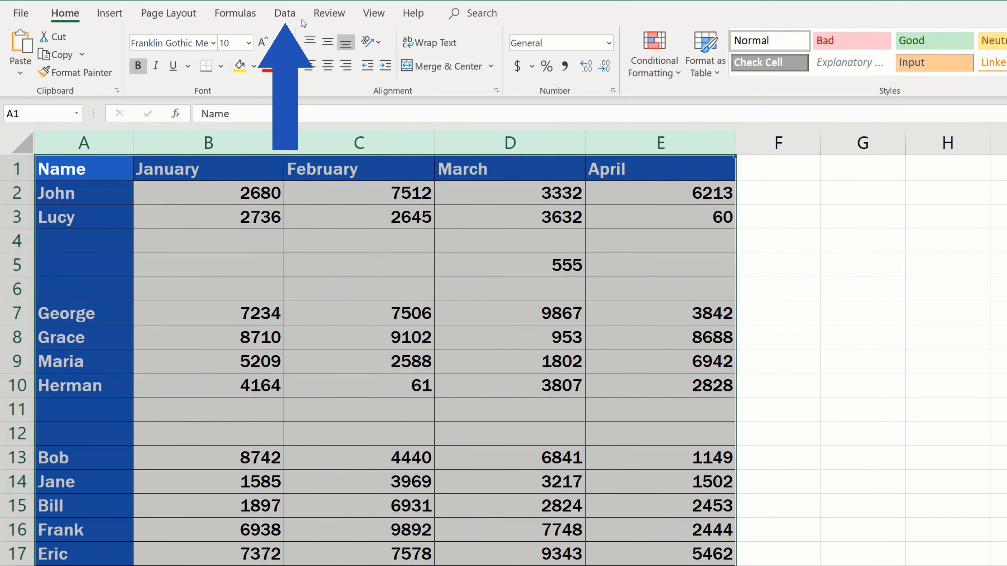
- Turn on filter dropdowns for the Name, January, February, March and April headers
{"action": "left_click", "coordinate": [284, 13]}
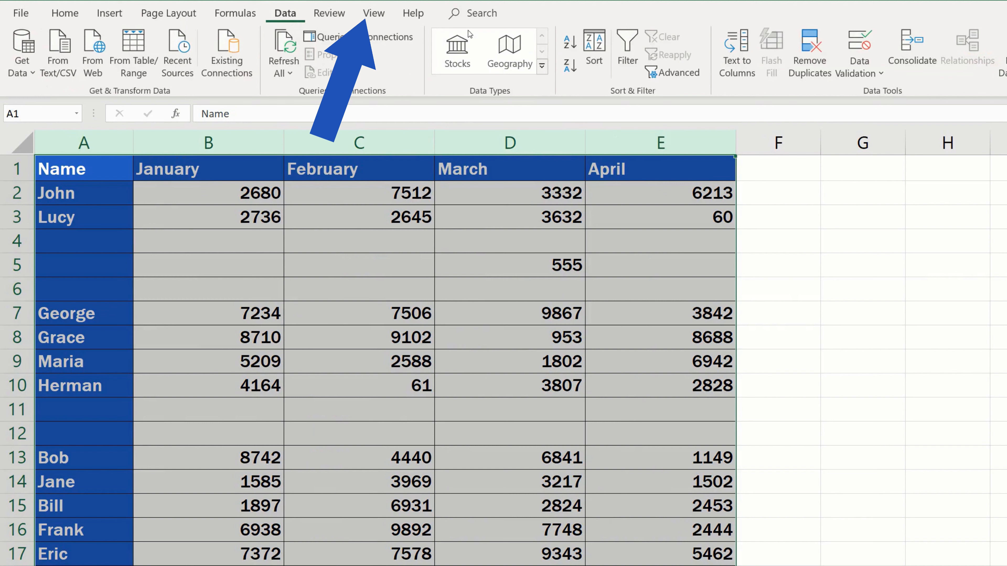
{"action": "left_click", "coordinate": [626, 52]}
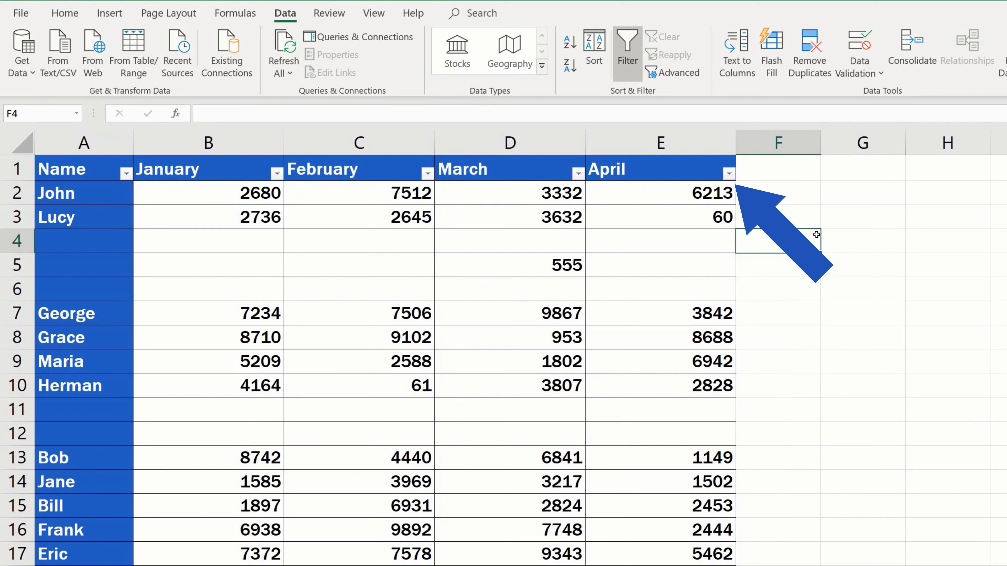
{"action": "scroll", "scroll_direction": "down", "scroll_amount": 3}
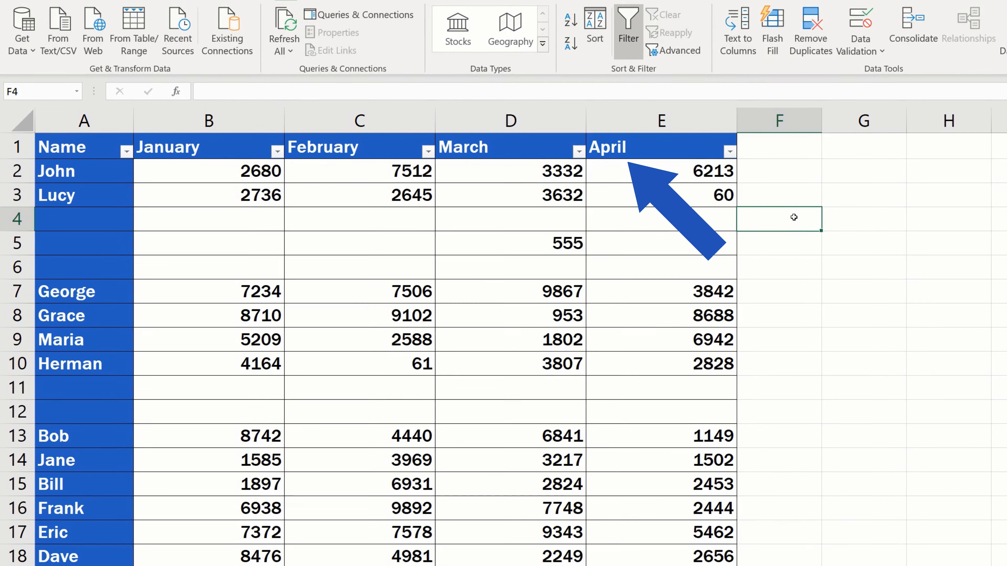
- Filter the Name column to show only rows with (Blanks), keeping row 5 with 555 visible
{"action": "left_click", "coordinate": [126, 152]}
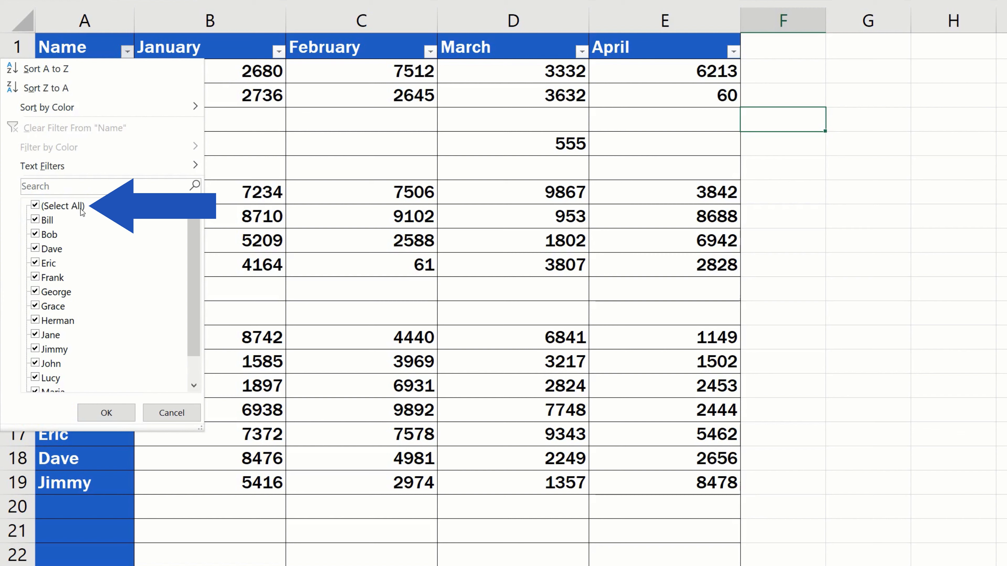
{"action": "left_click", "coordinate": [35, 206]}
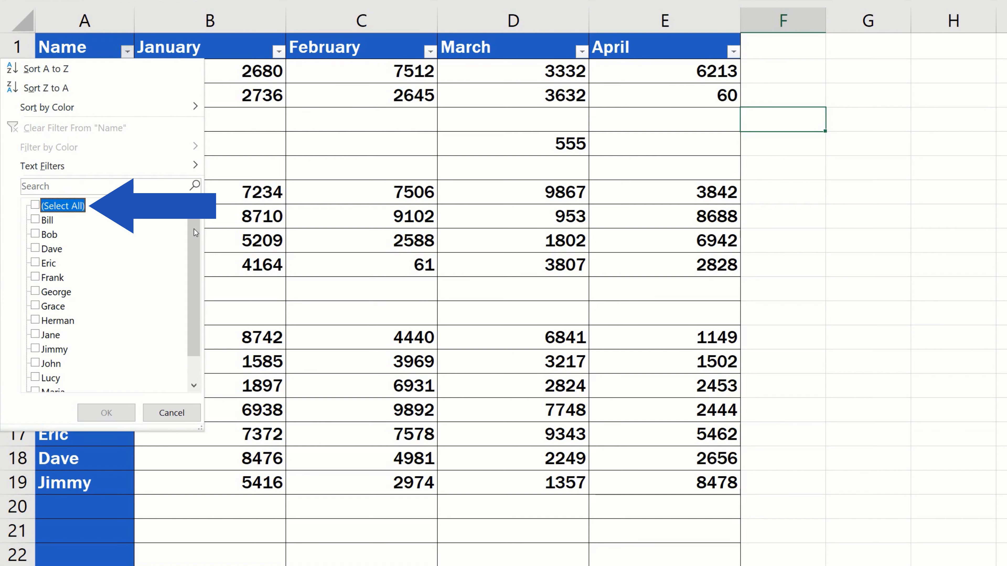
{"action": "scroll", "scroll_direction": "down", "scroll_amount": 3}
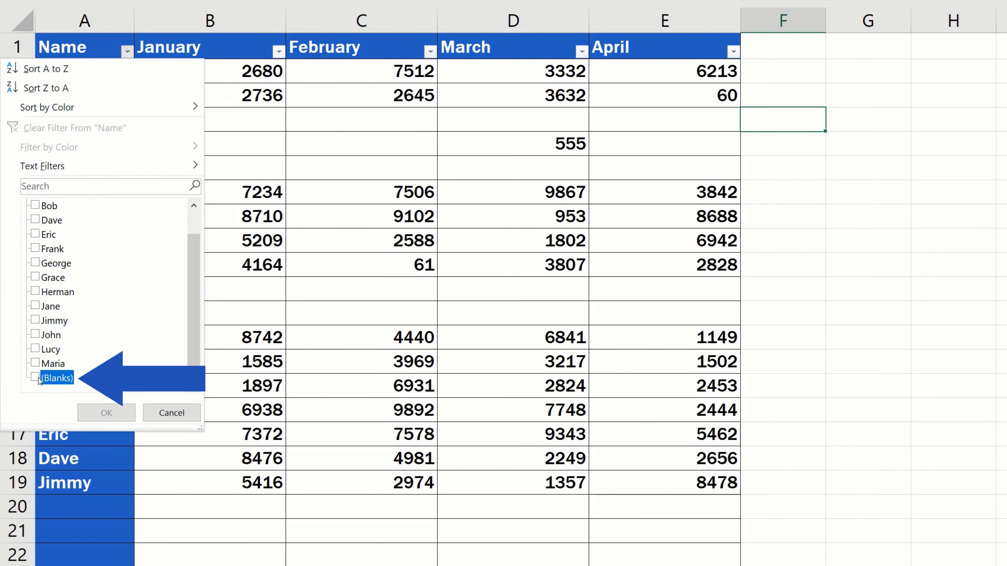
{"action": "left_click", "coordinate": [35, 378]}
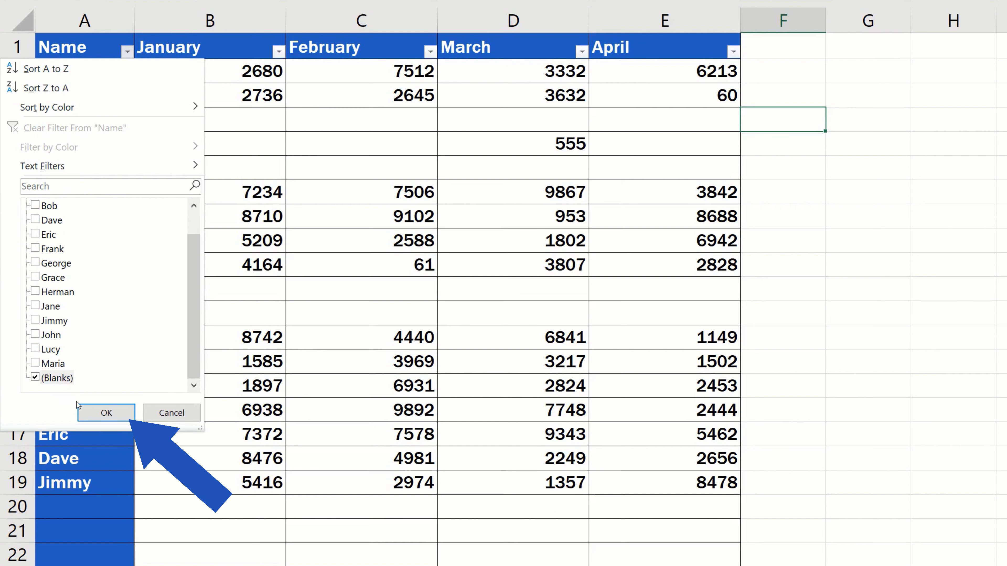
{"action": "left_click", "coordinate": [106, 412]}
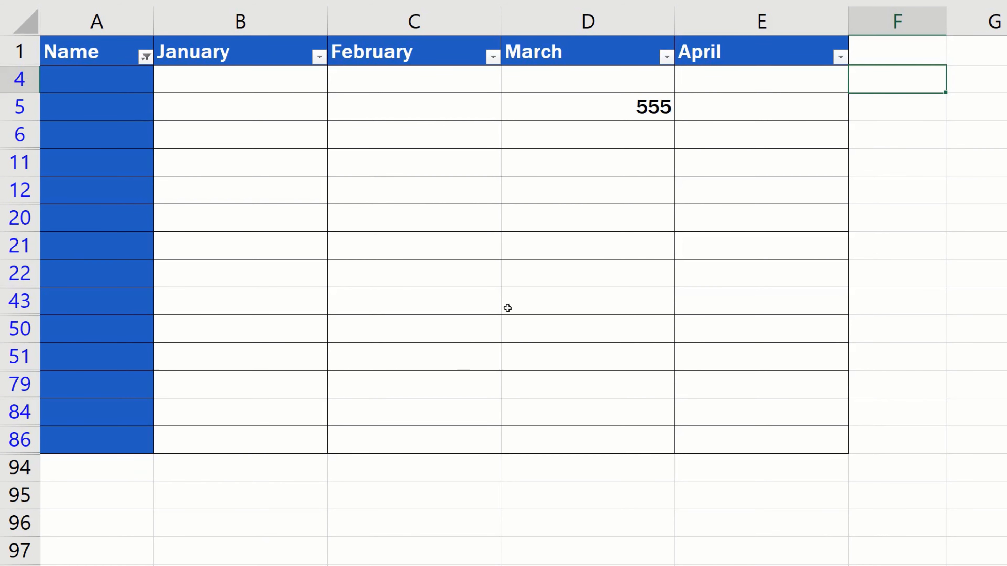
- Filter the March column to (Blanks) only, hiding row 5 with its 555 value
{"action": "left_click", "coordinate": [665, 57]}
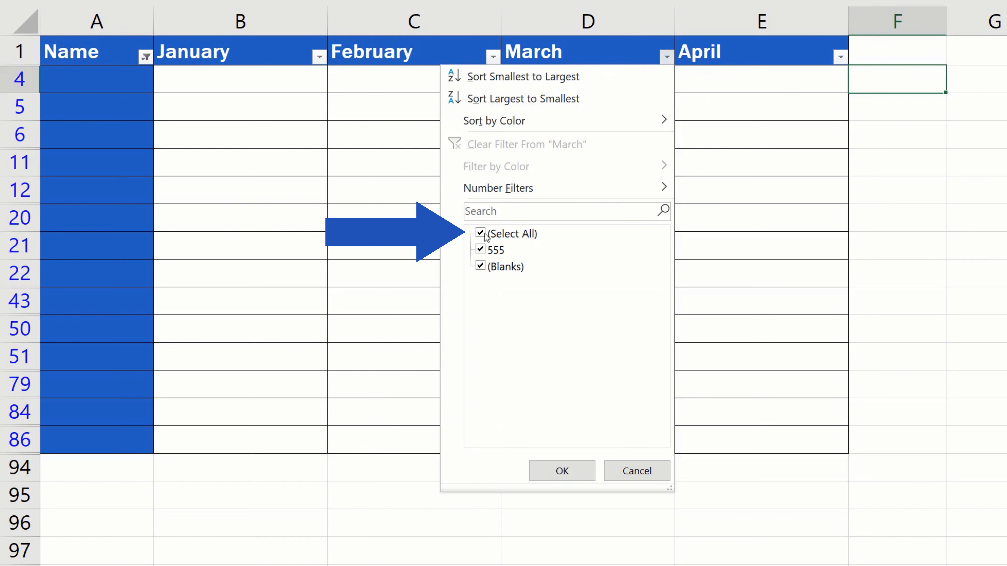
{"action": "left_click", "coordinate": [480, 249]}
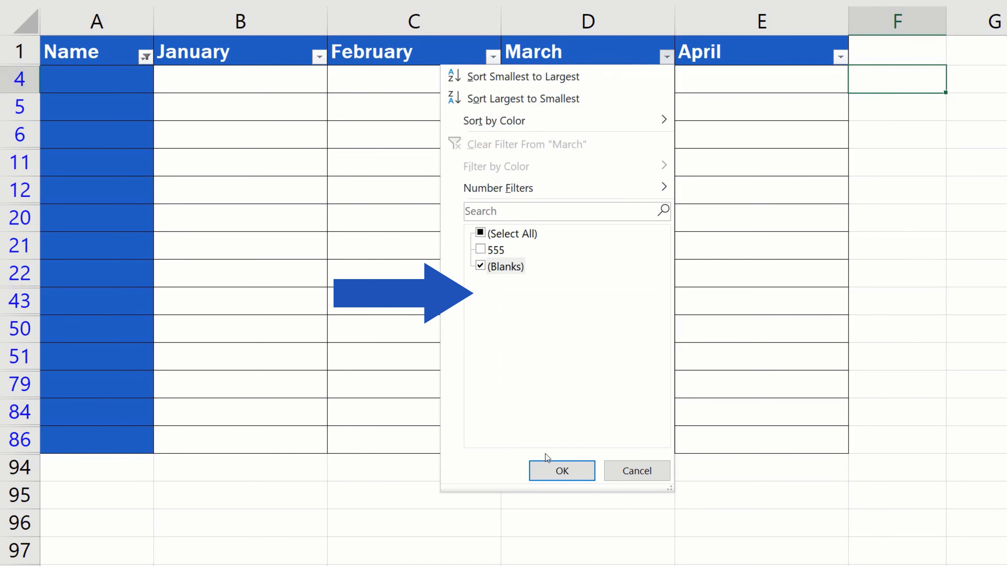
{"action": "left_click", "coordinate": [561, 471]}
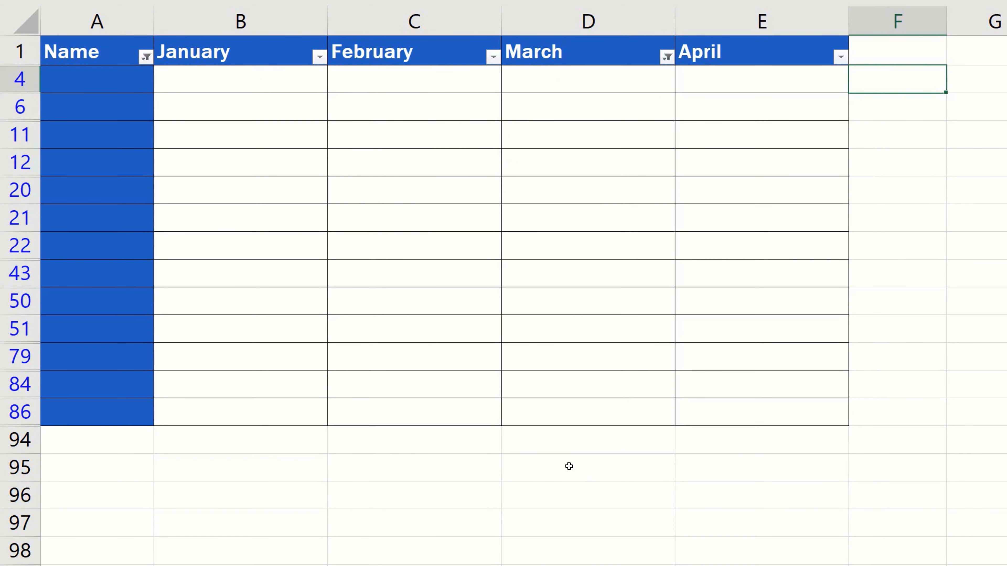
{"action": "mouse_move", "coordinate": [584, 474]}
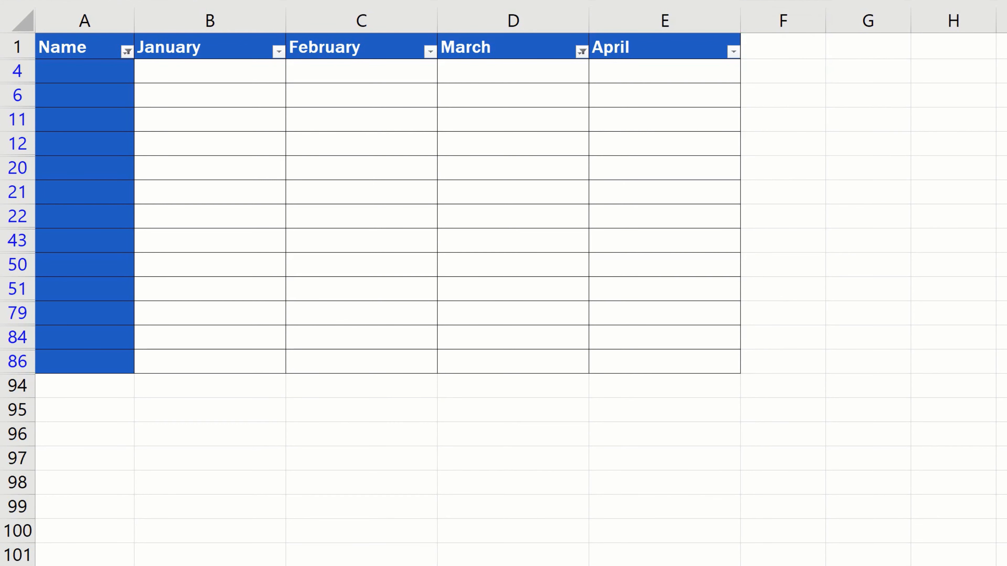
{"action": "mouse_move", "coordinate": [506, 413]}
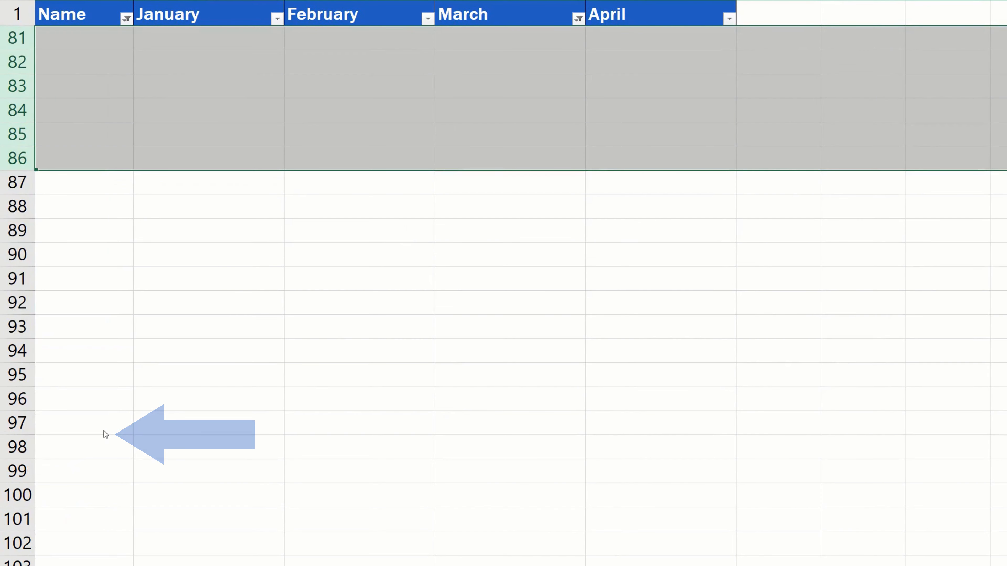
- Delete the visible blank rows and clear the selection, leaving only the filtered header row
{"action": "left_click", "coordinate": [209, 351]}
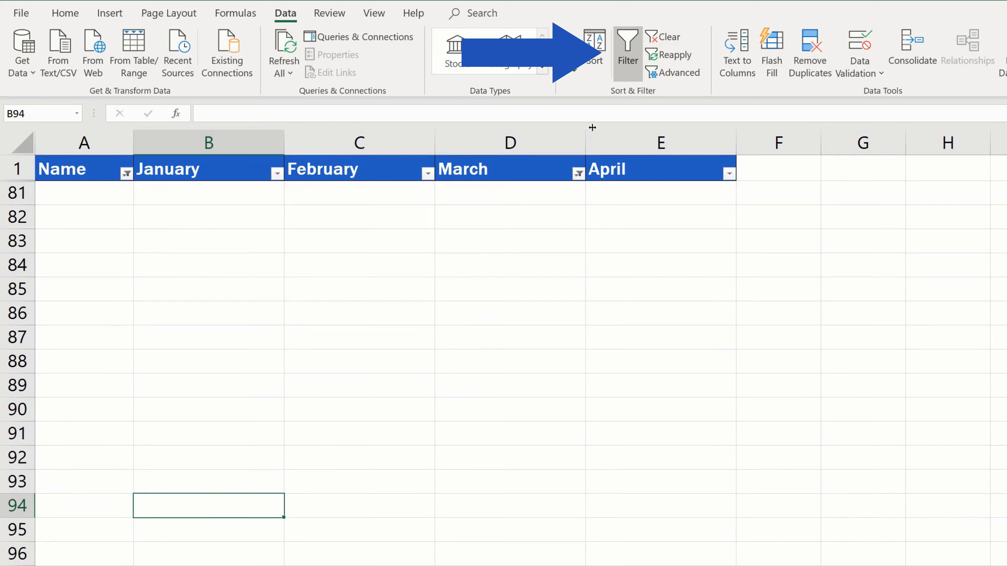
{"action": "mouse_move", "coordinate": [627, 53]}
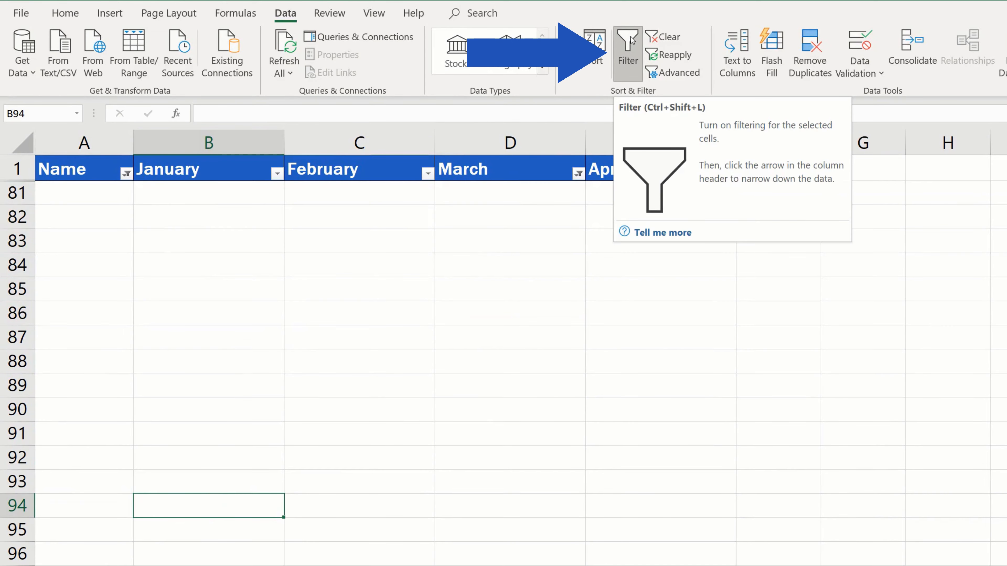